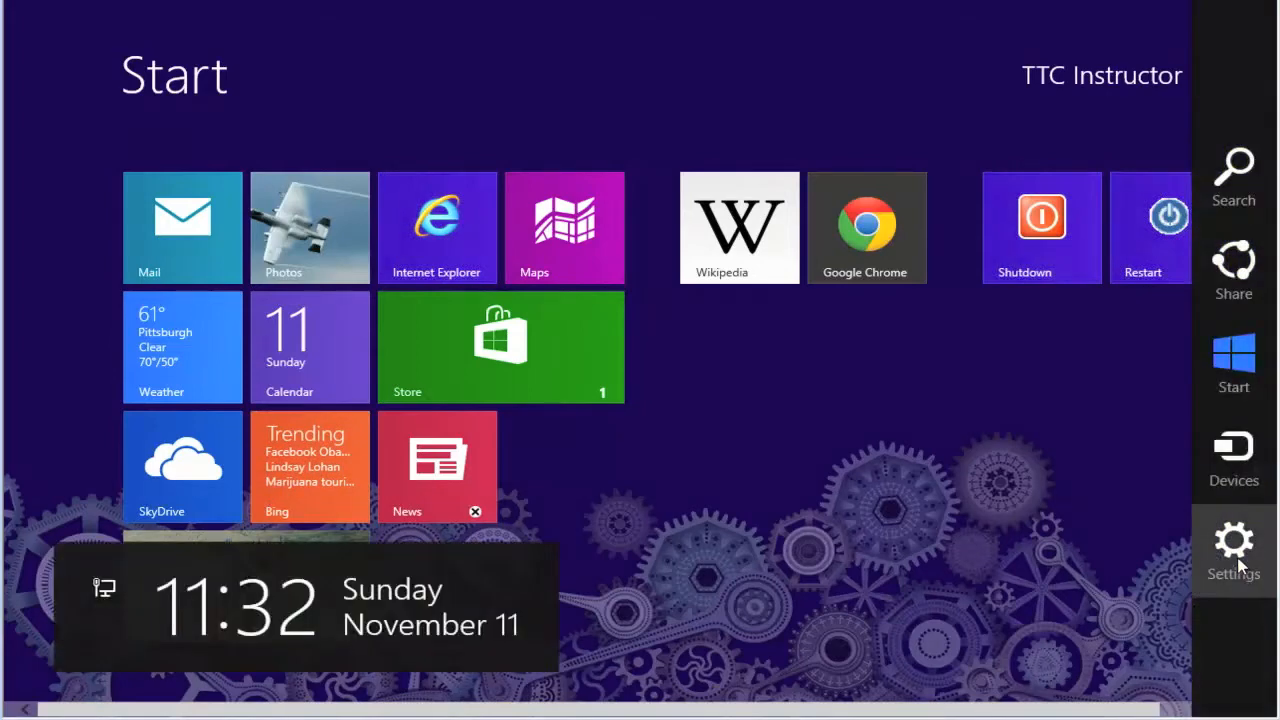
Reach the Users section of PC settings via the Settings charm and Change PC settings.
{"action": "left_click", "coordinate": [1232, 544]}
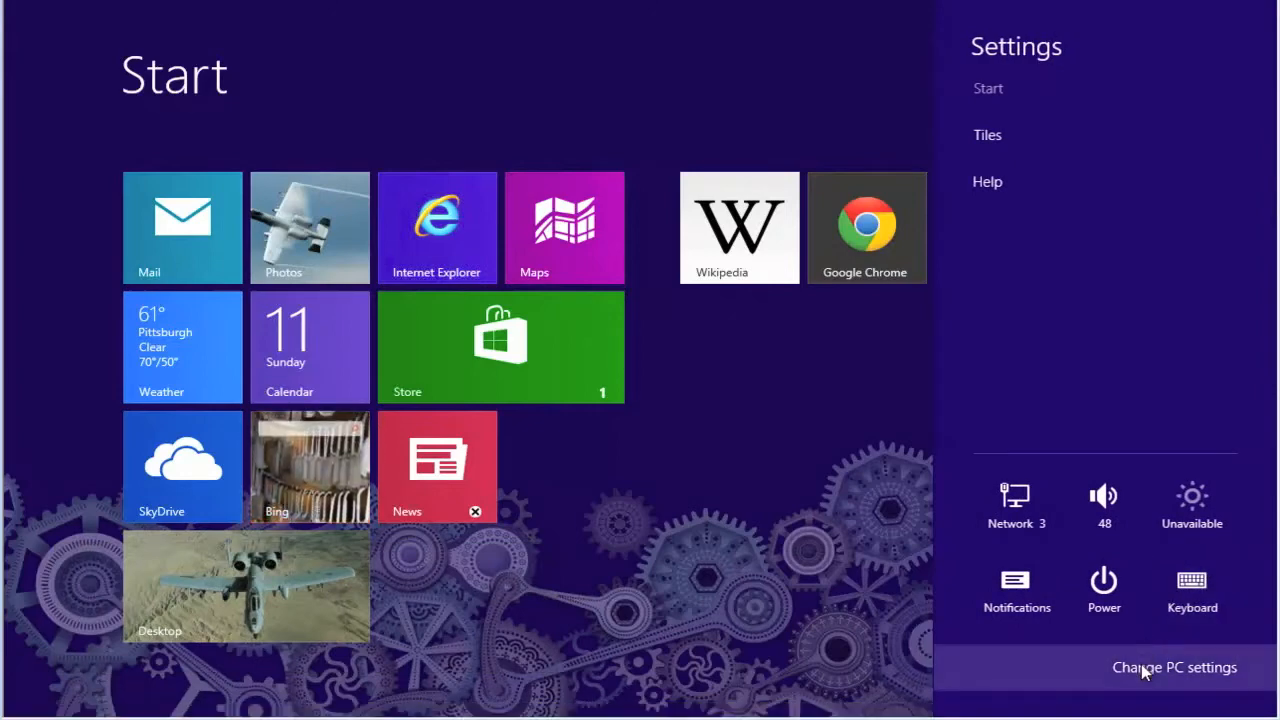
{"action": "left_click", "coordinate": [1172, 668]}
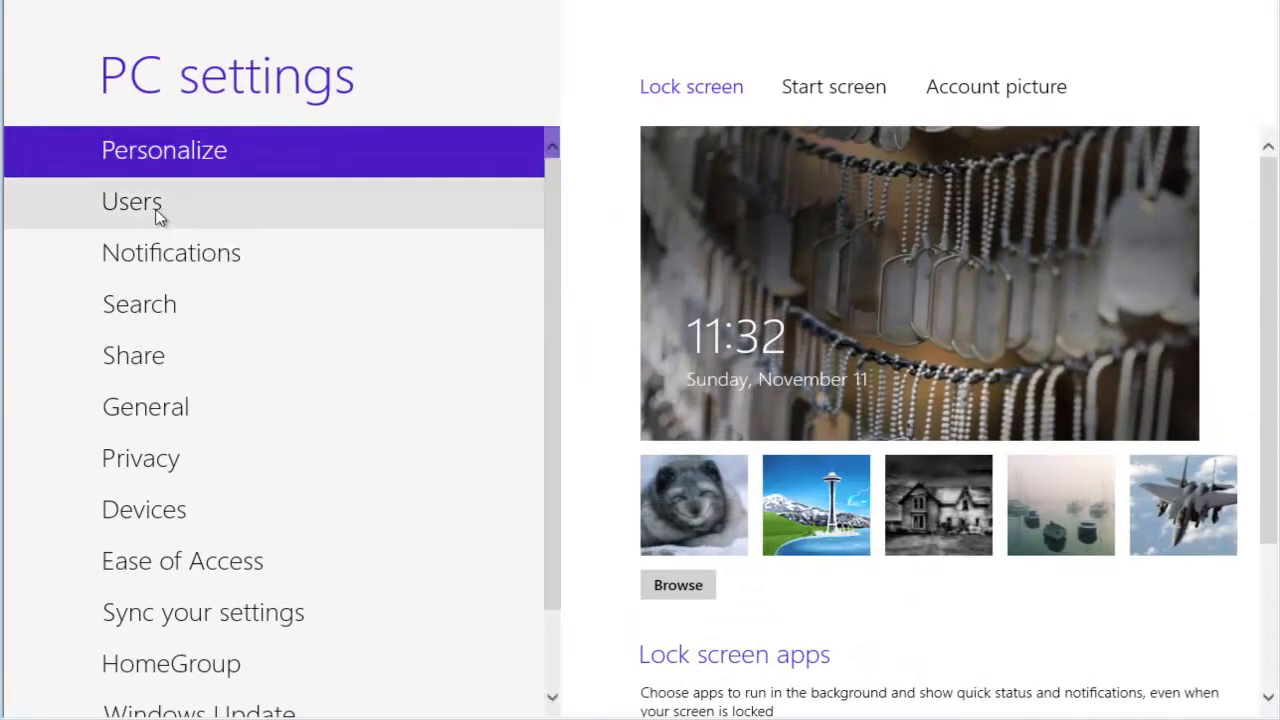
{"action": "left_click", "coordinate": [132, 200]}
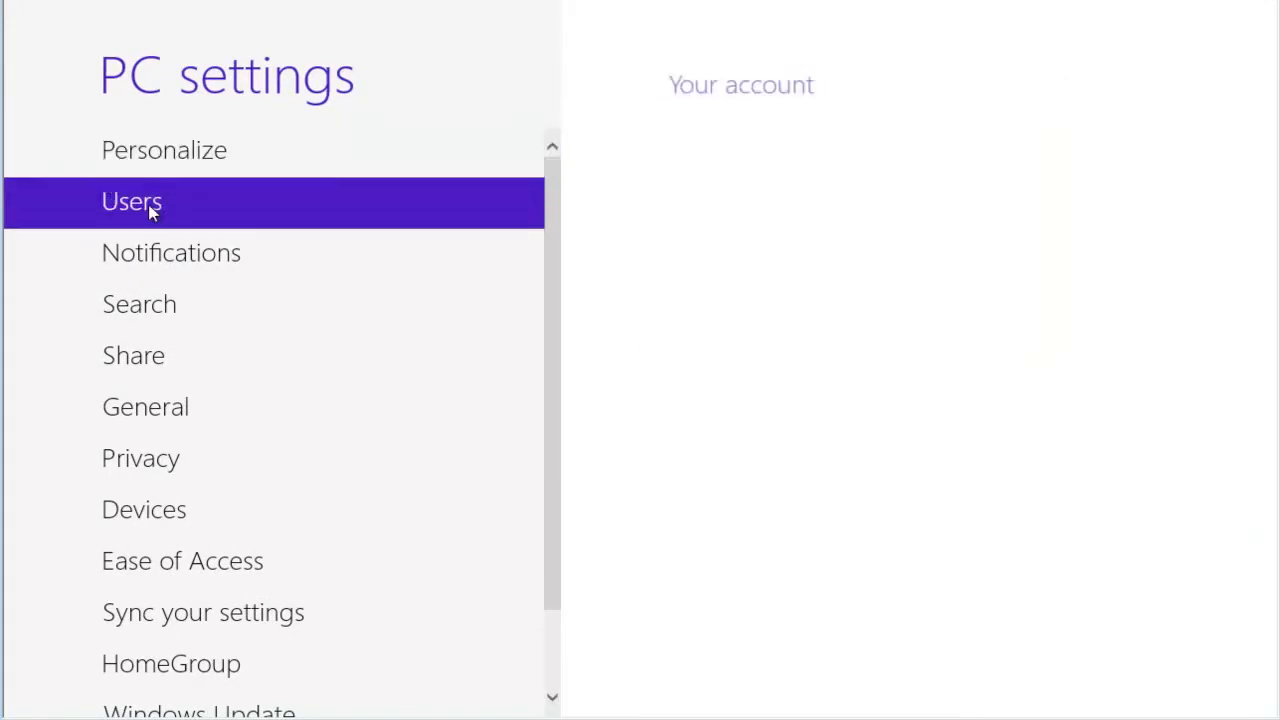
{"action": "left_click", "coordinate": [132, 200]}
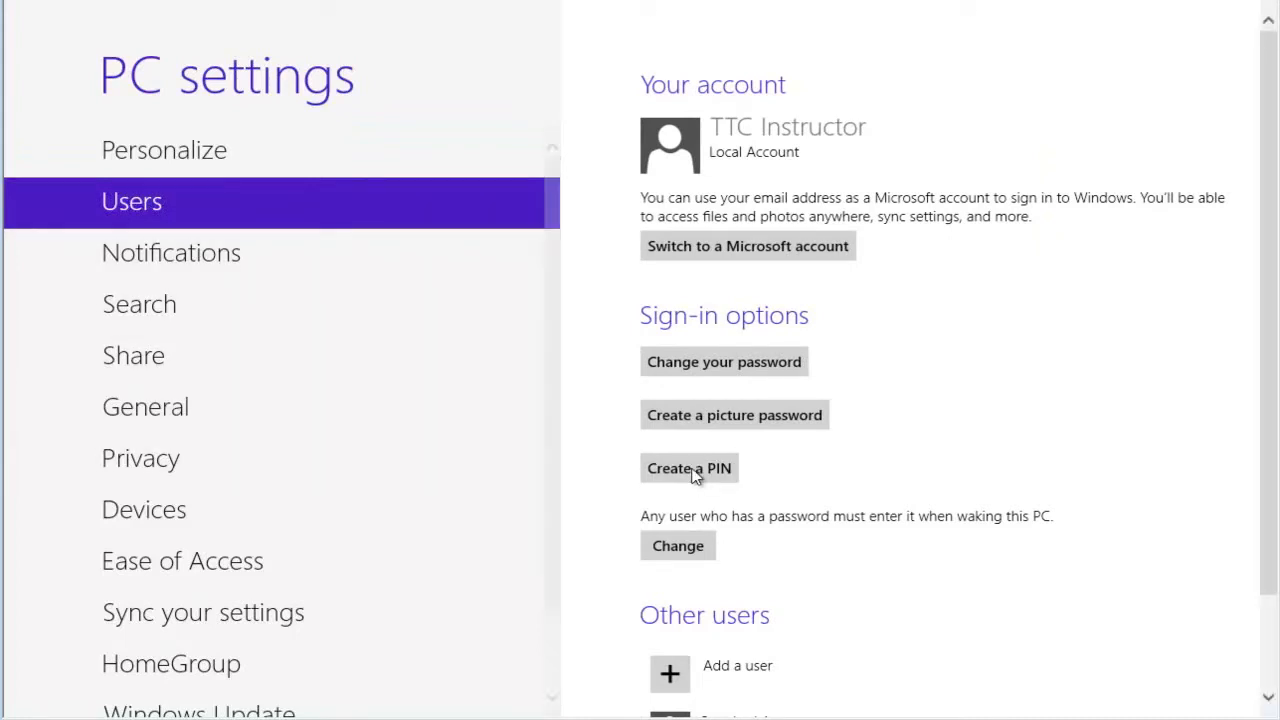
Confirm the current password, then set and finish a new four-digit sign-in PIN.
{"action": "left_click", "coordinate": [688, 468]}
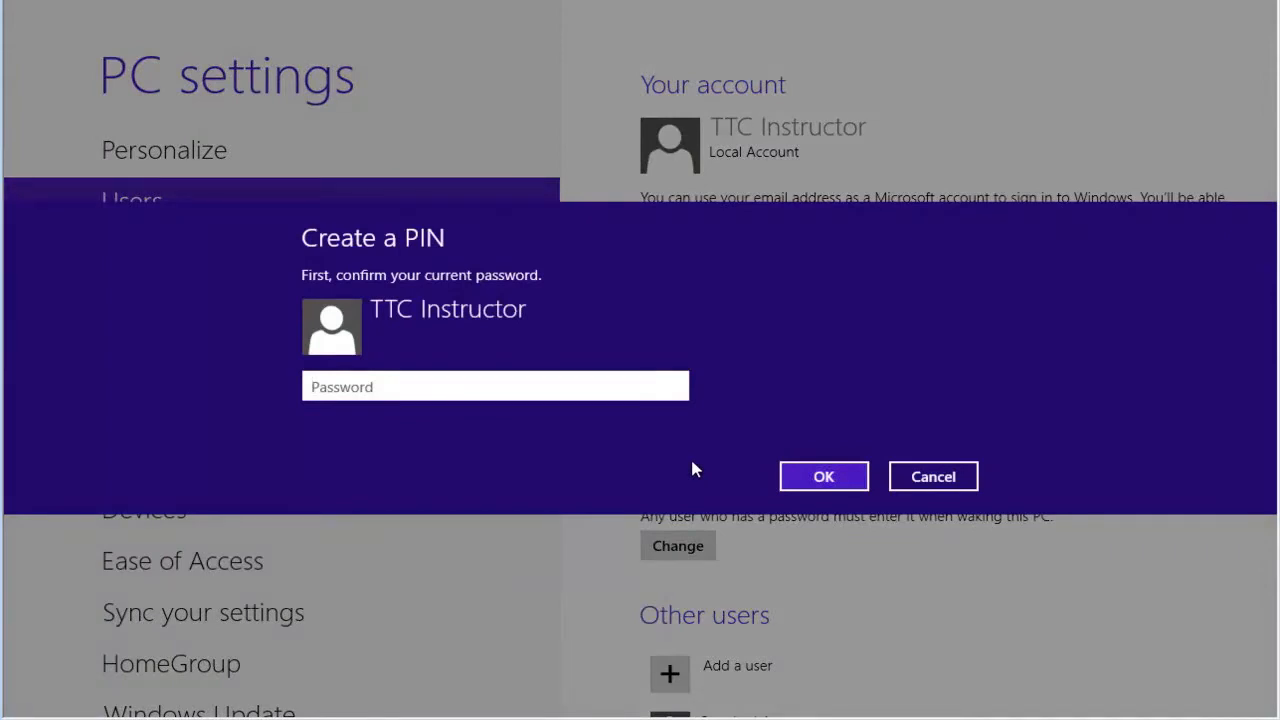
{"action": "left_click", "coordinate": [824, 476]}
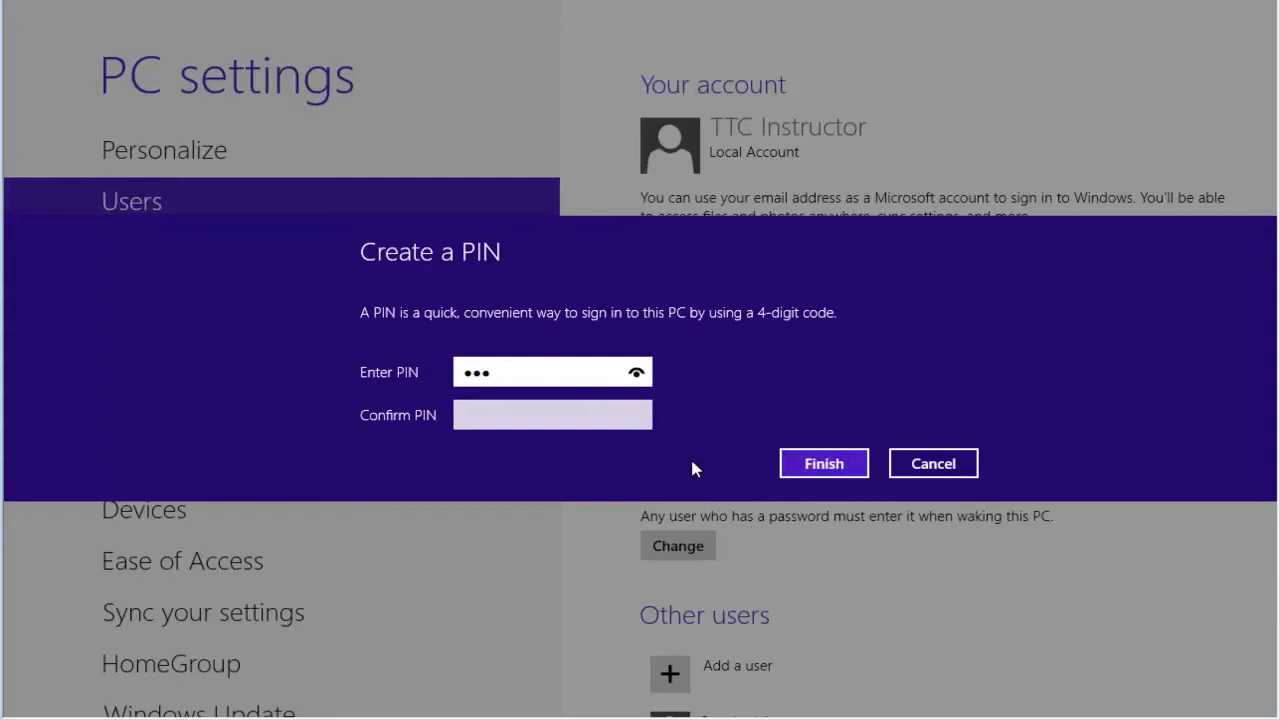
{"action": "type", "text": "4"}
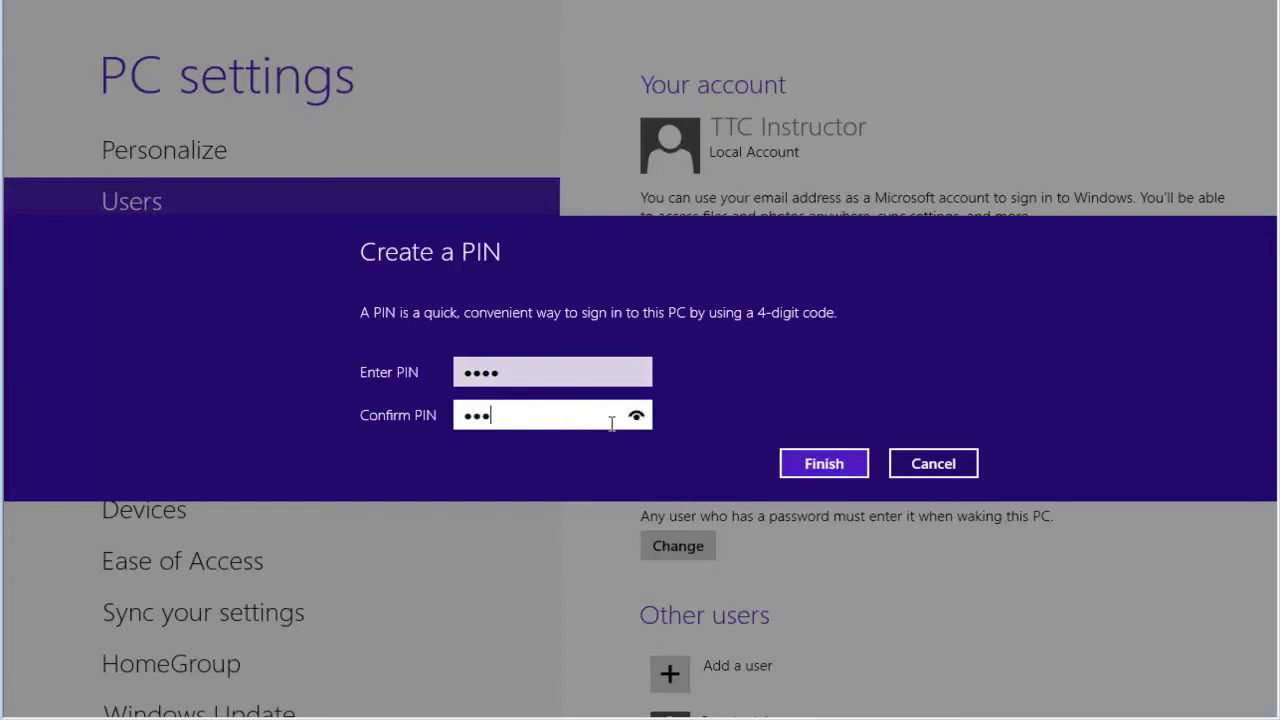
{"action": "type", "text": "4"}
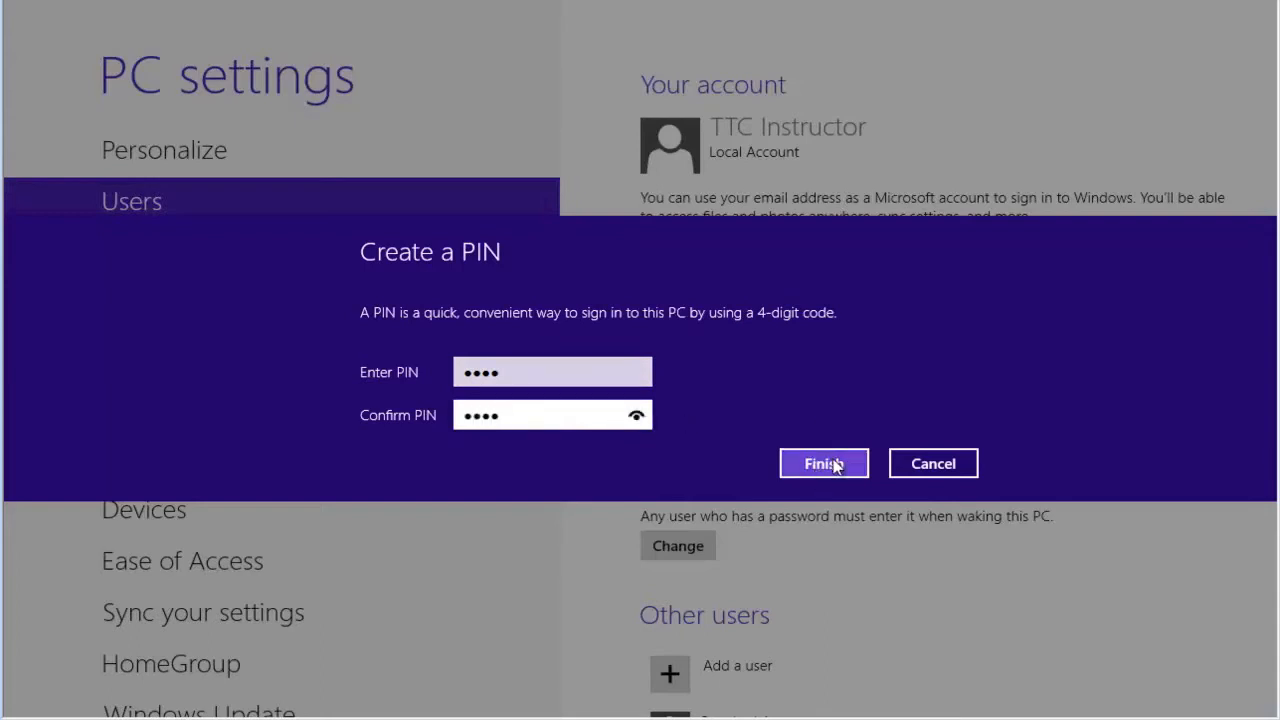
{"action": "left_click", "coordinate": [824, 464]}
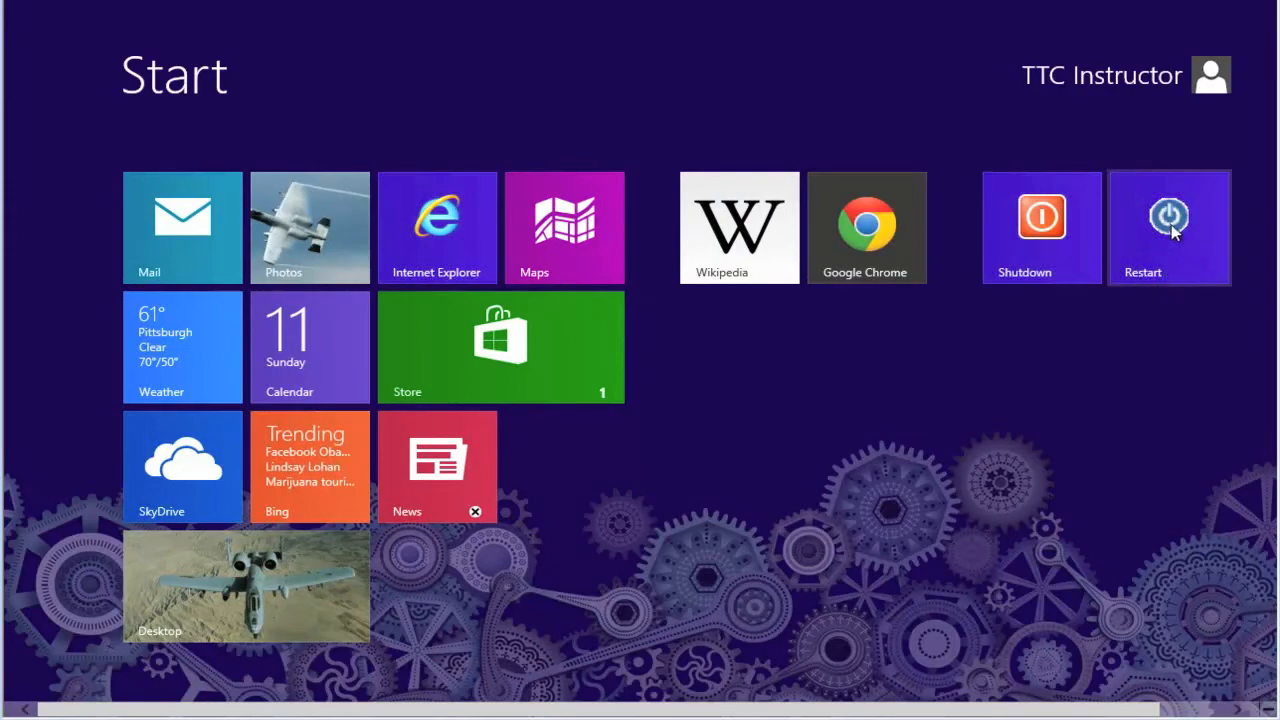
Restart from the Start screen tile and sign back in using the new PIN.
{"action": "left_click", "coordinate": [1168, 228]}
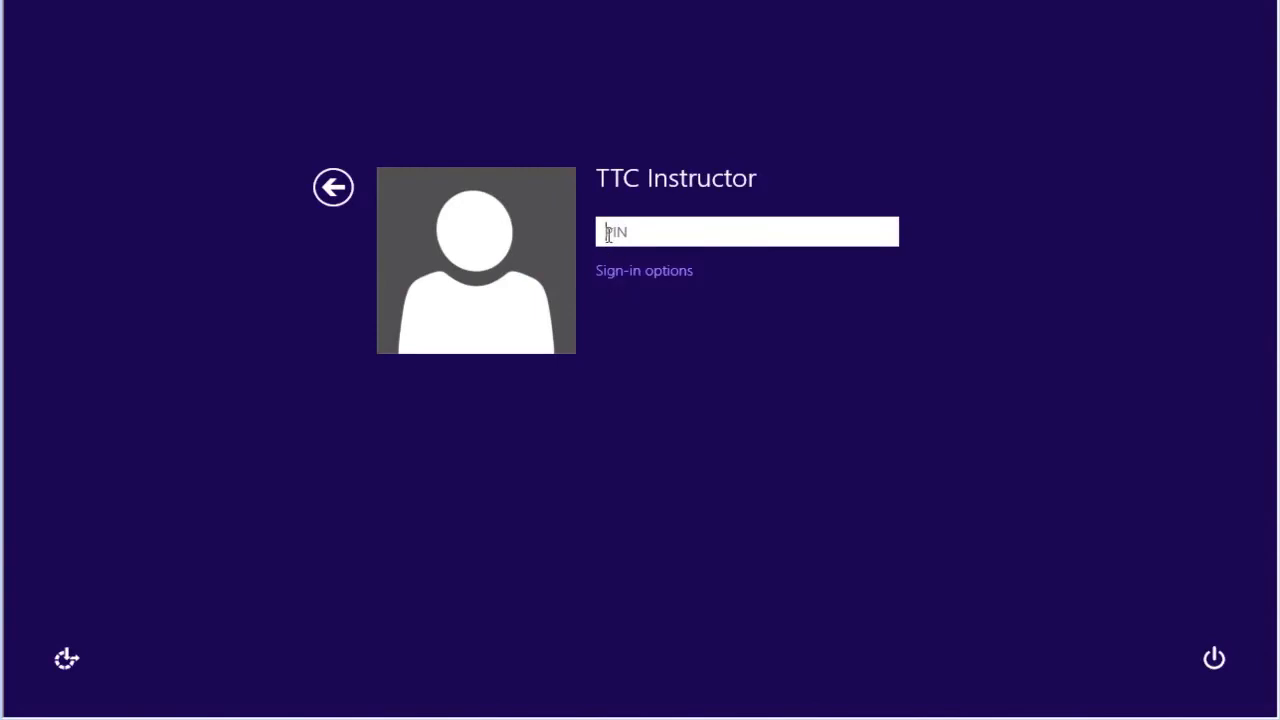
{"action": "mouse_move", "coordinate": [612, 352]}
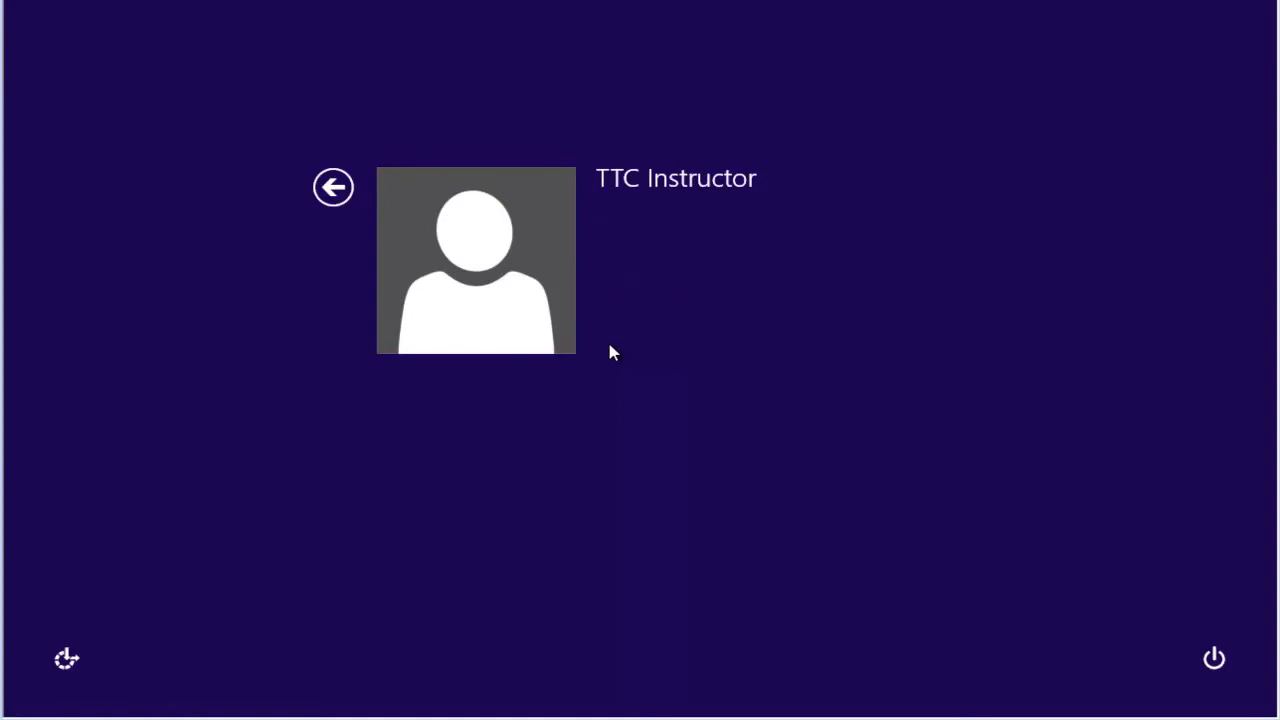
{"action": "left_click", "coordinate": [476, 260]}
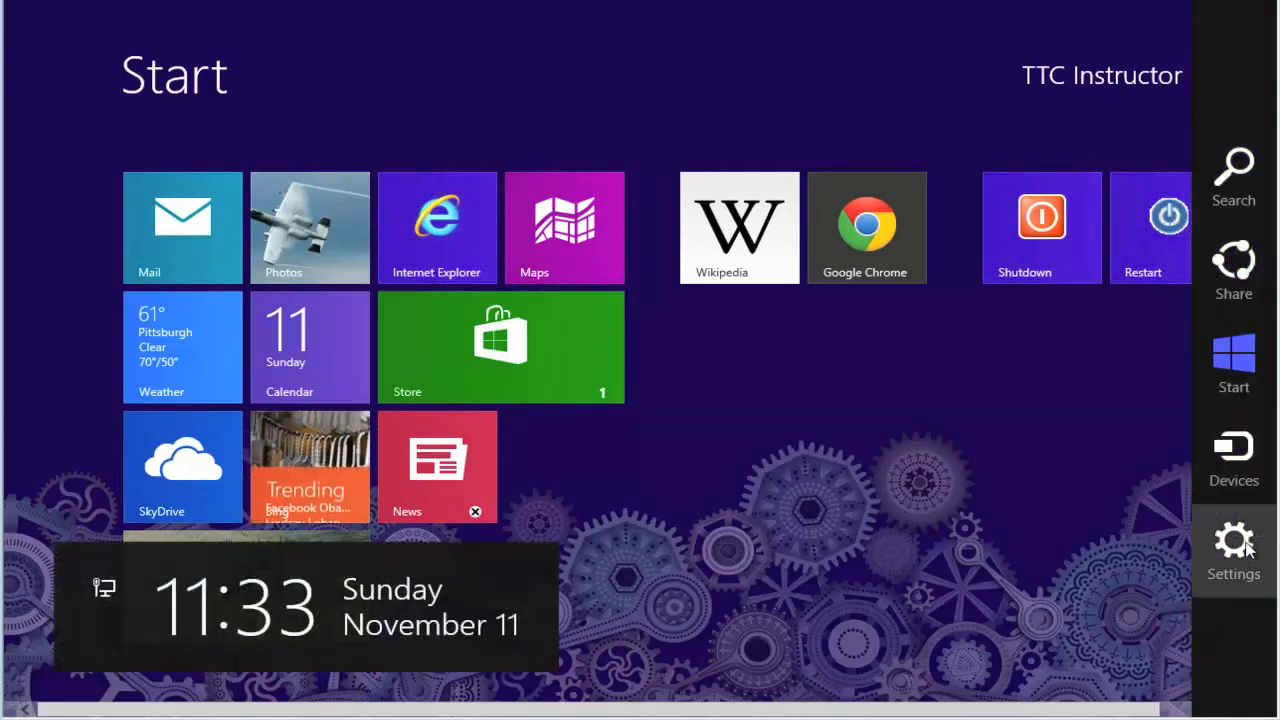
Return to the Users sign-in options and remove the account's PIN.
{"action": "left_click", "coordinate": [1232, 544]}
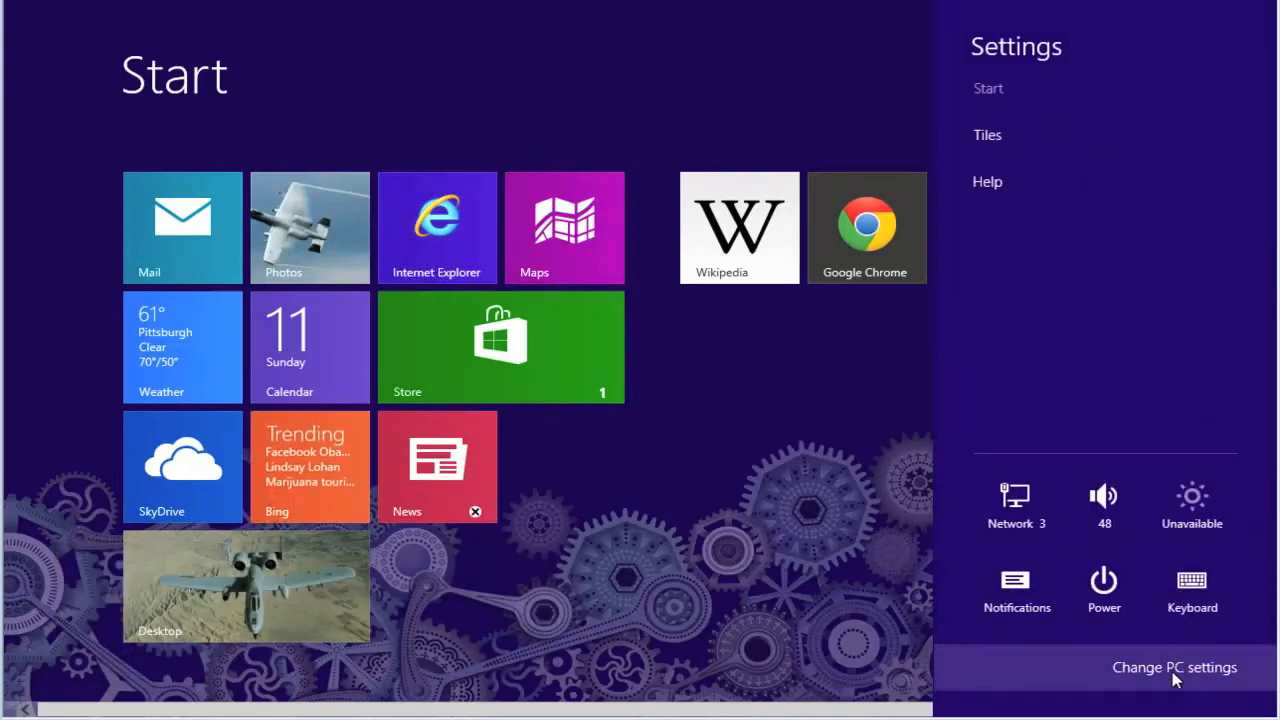
{"action": "left_click", "coordinate": [1174, 668]}
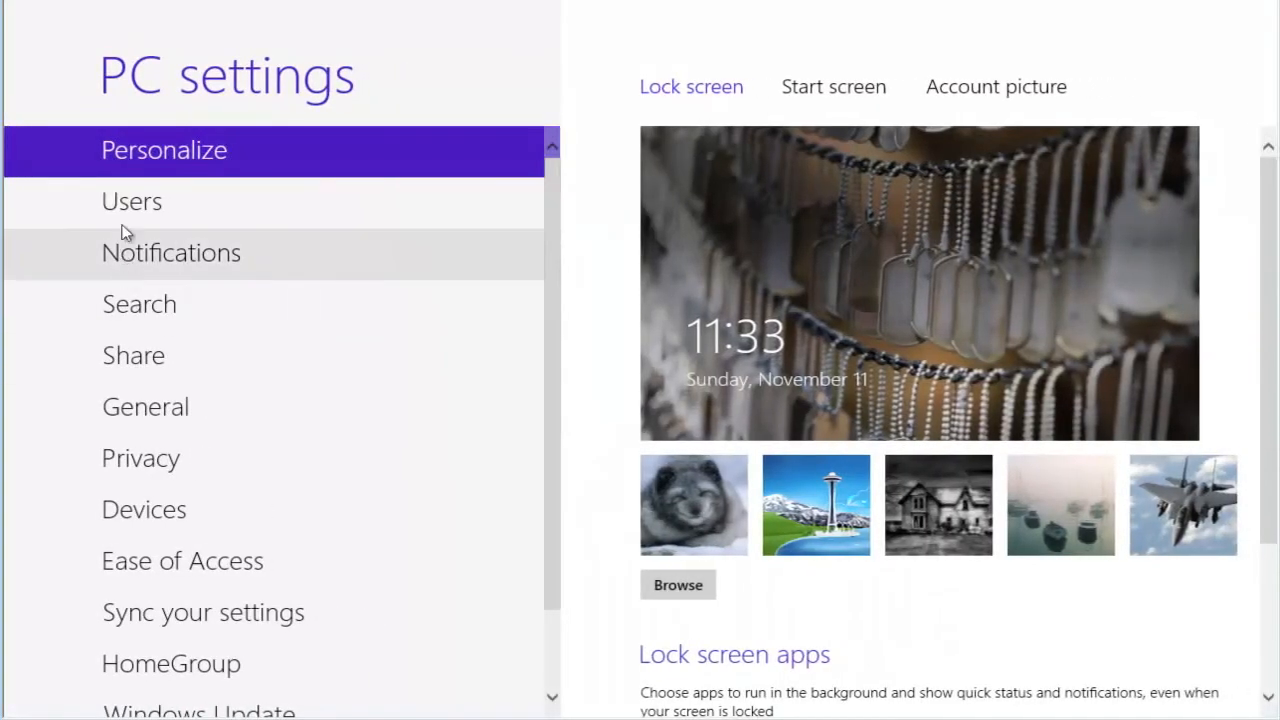
{"action": "left_click", "coordinate": [132, 200]}
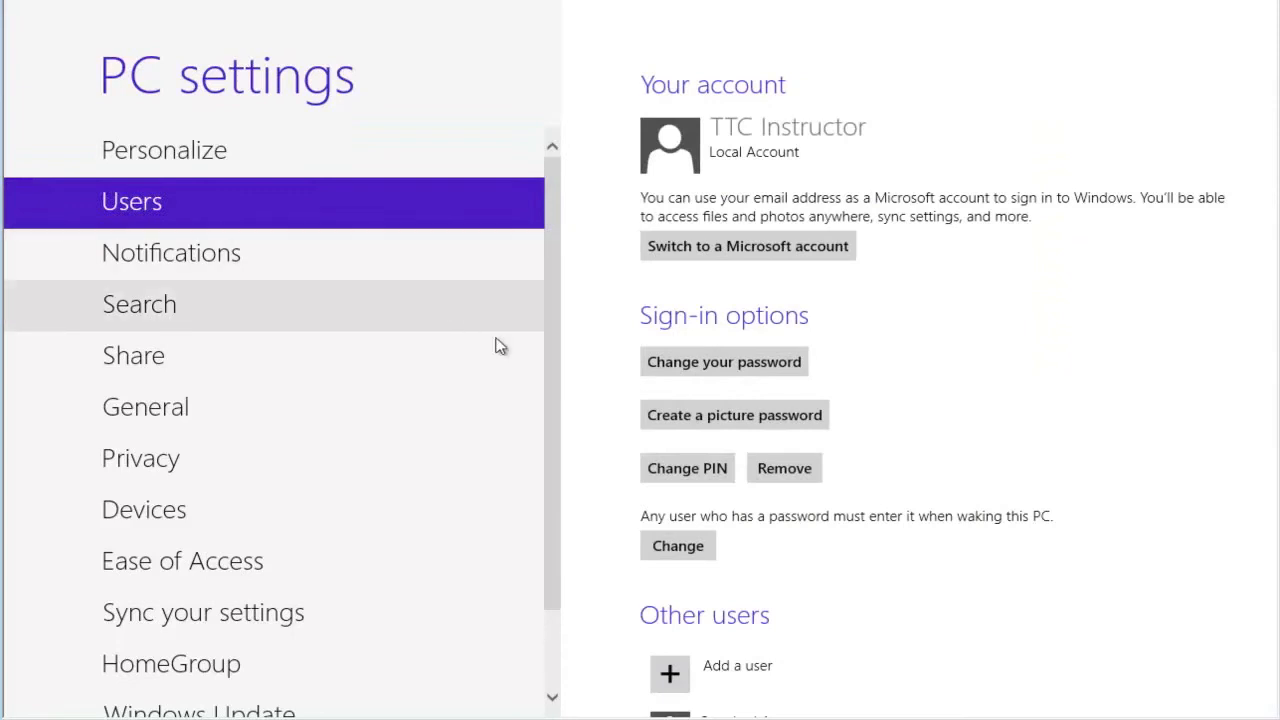
{"action": "mouse_move", "coordinate": [688, 468]}
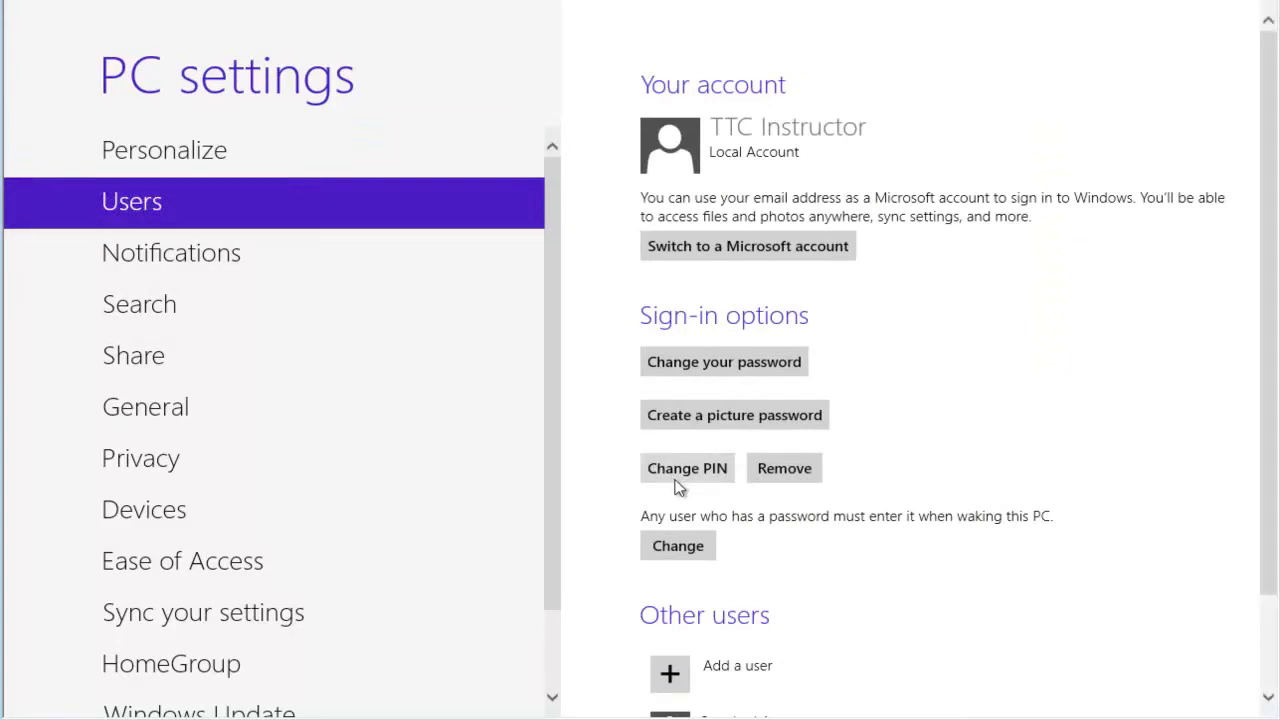
{"action": "mouse_move", "coordinate": [690, 482]}
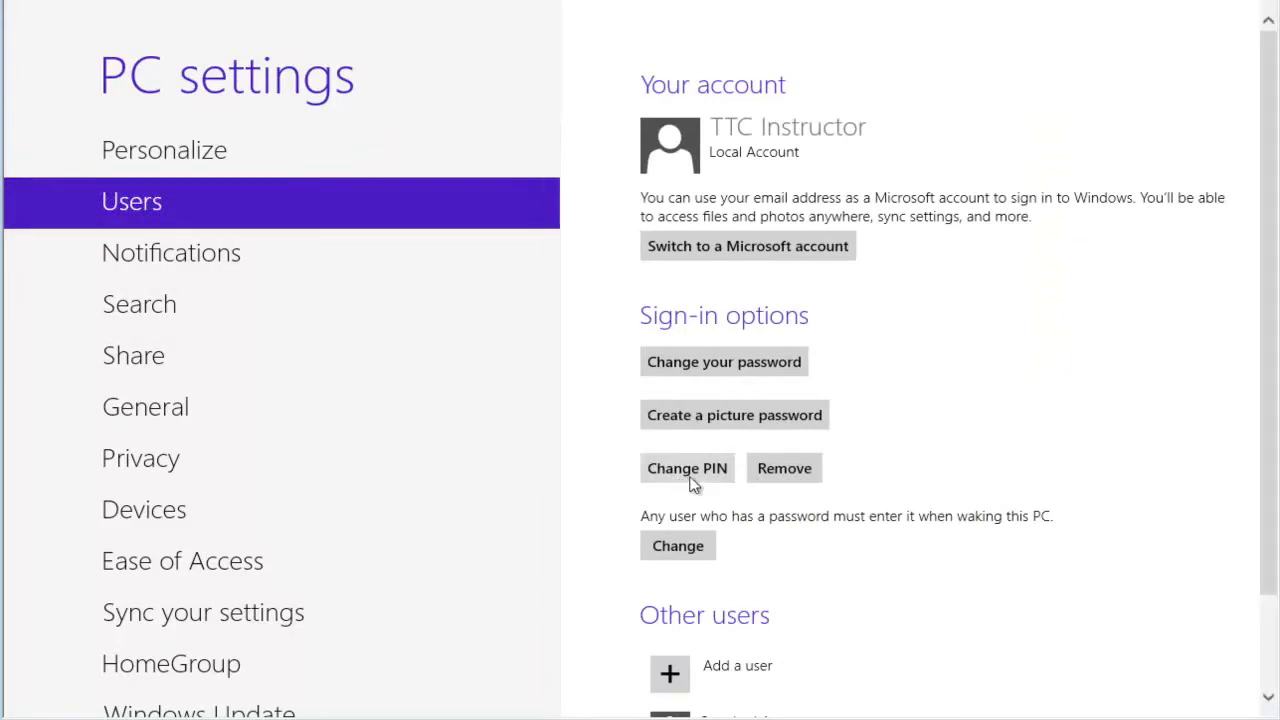
{"action": "mouse_move", "coordinate": [796, 480]}
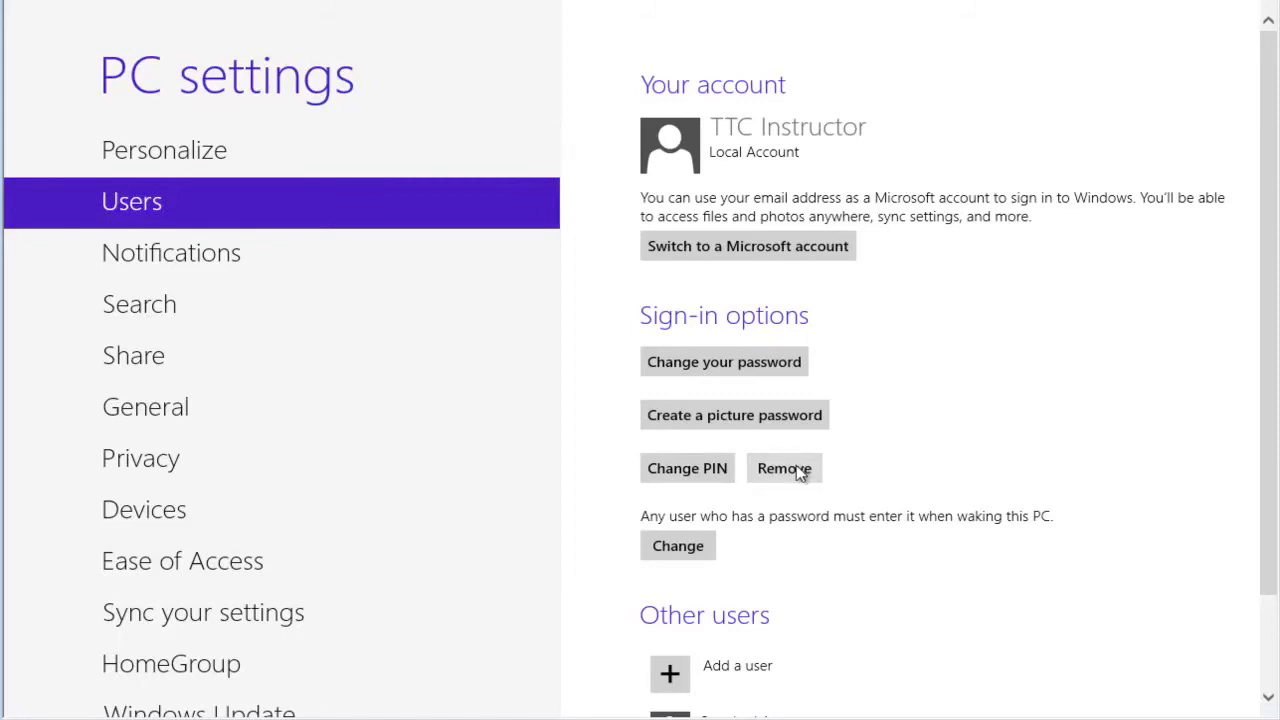
{"action": "left_click", "coordinate": [784, 468]}
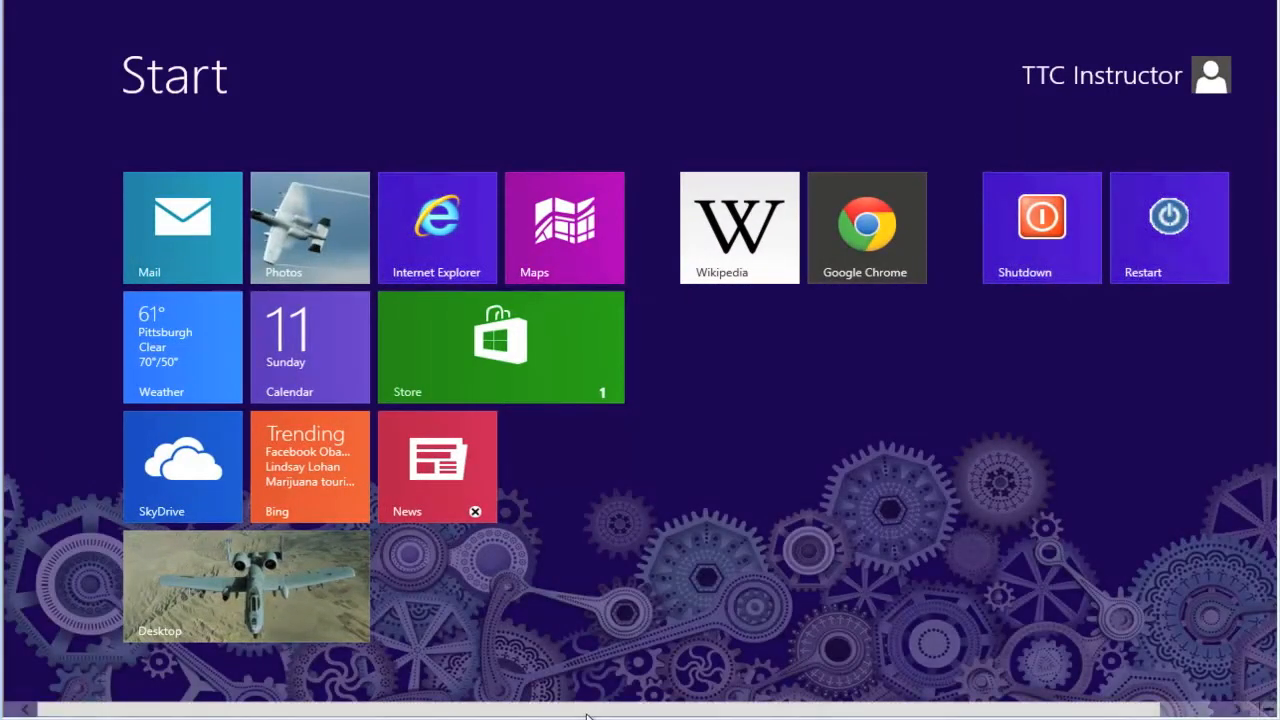
{"action": "mouse_move", "coordinate": [1036, 304]}
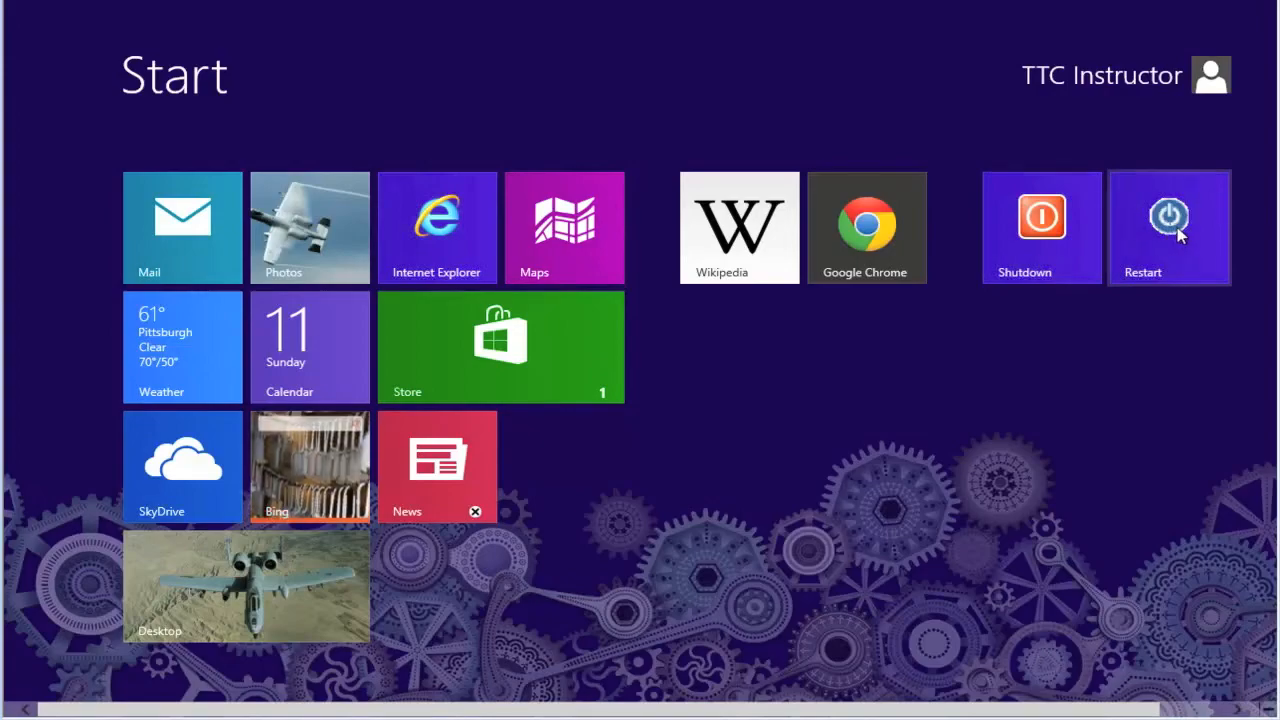
Restart again and submit the account password at the sign-in screen.
{"action": "left_click", "coordinate": [1168, 228]}
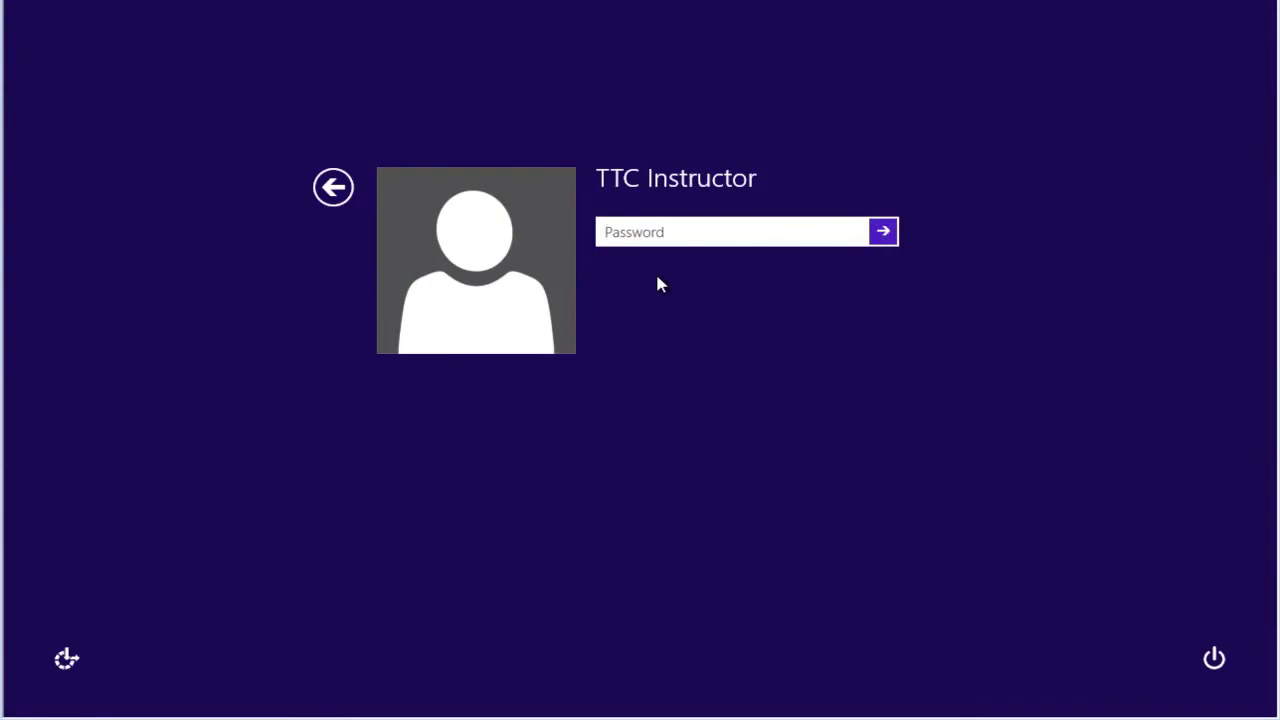
{"action": "left_click", "coordinate": [882, 232]}
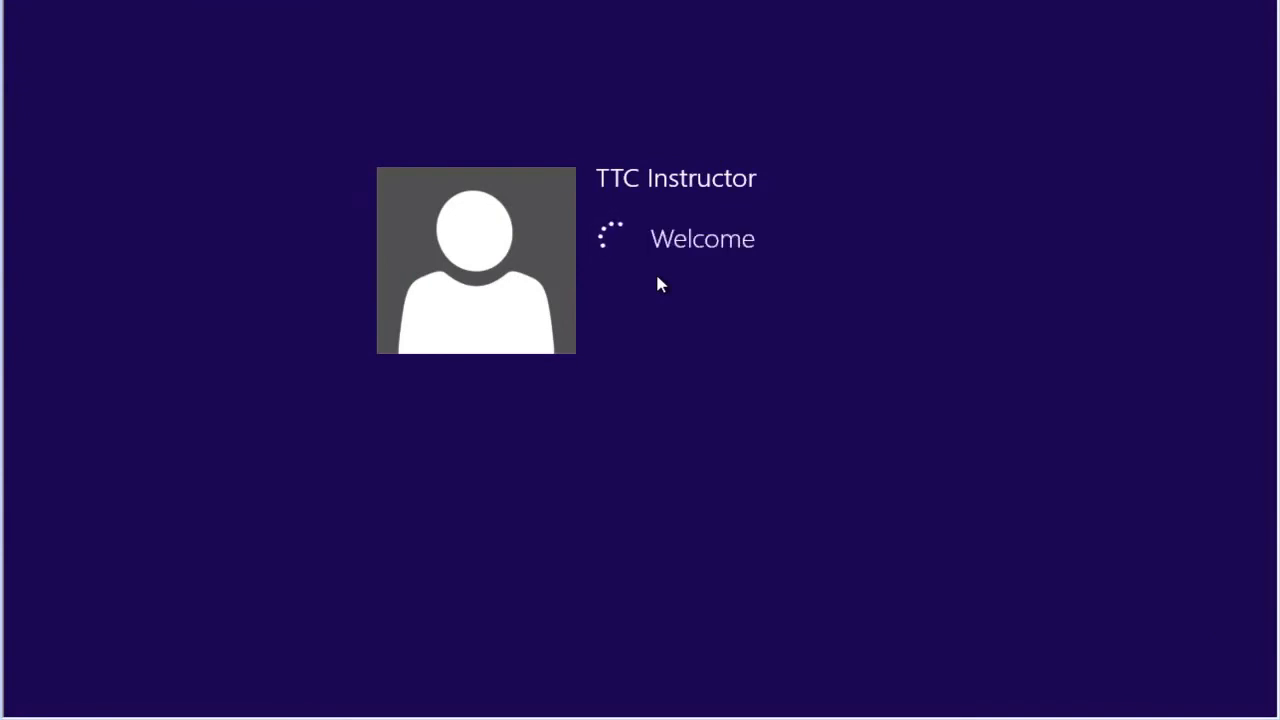